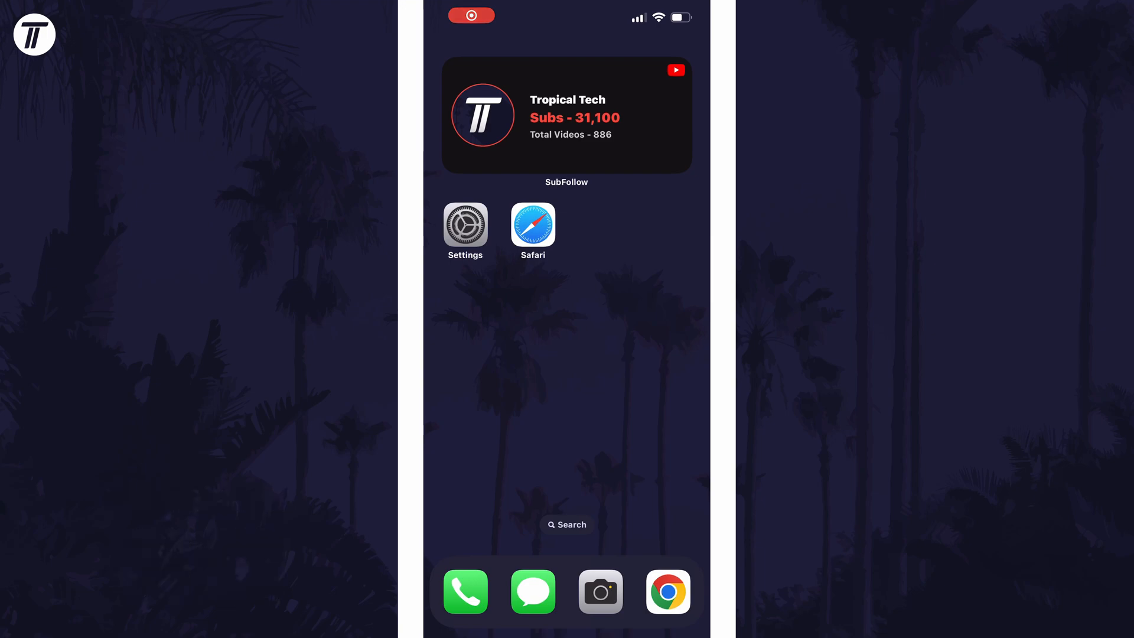
Launch Safari on the Tropical Tech YouTube channel and show the aA page options at 100%
{"action": "left_click", "coordinate": [566, 115]}
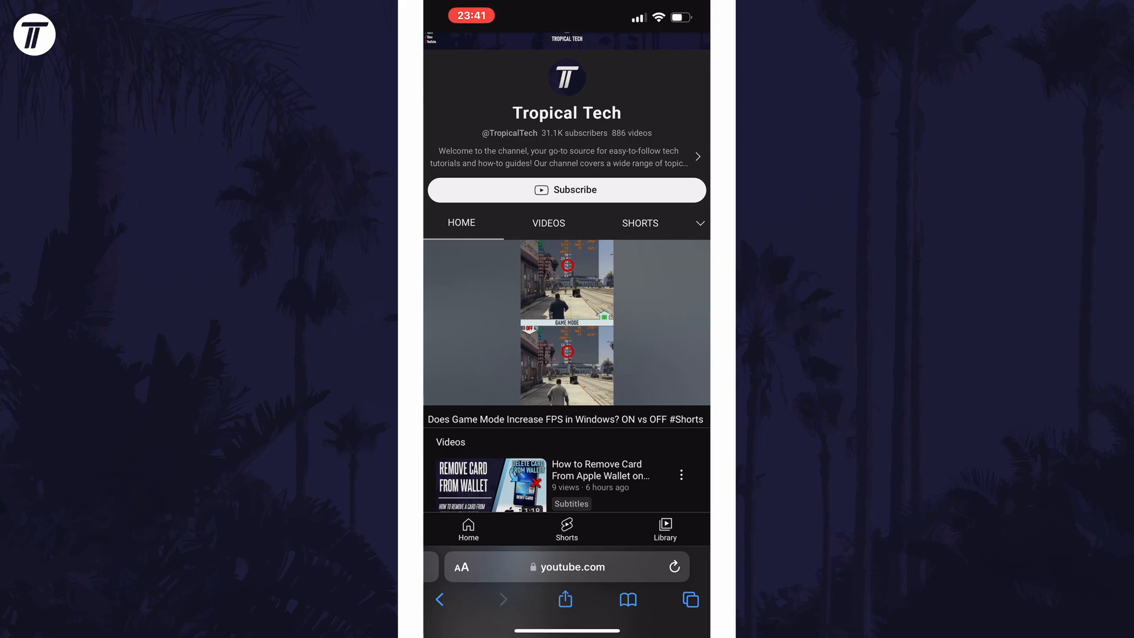
{"action": "left_click", "coordinate": [460, 565]}
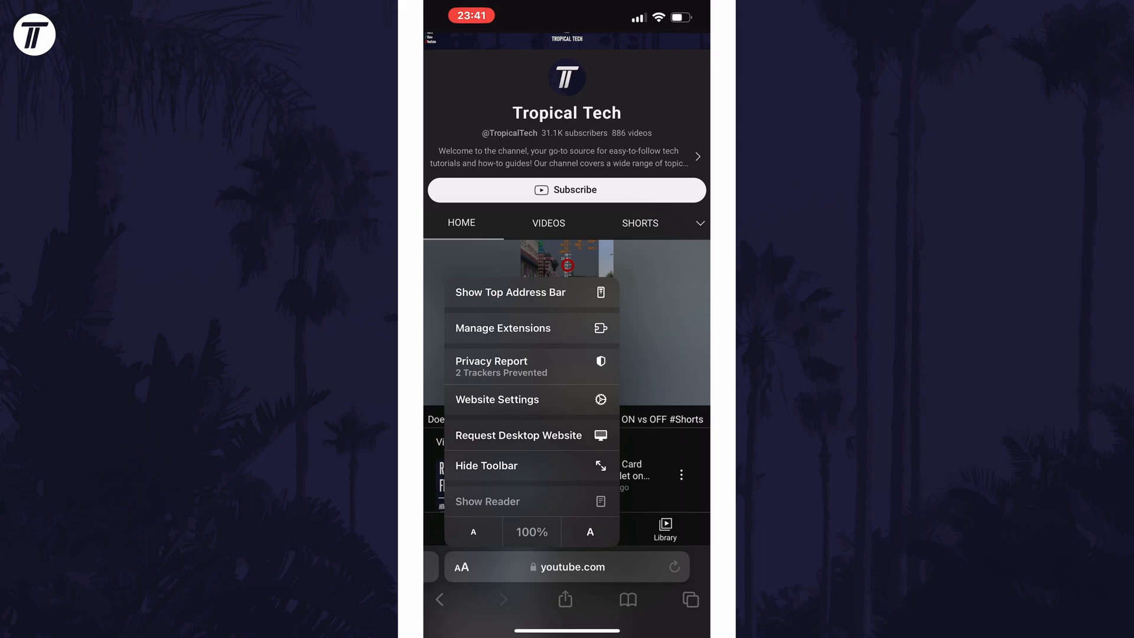
Step the page zoom up through 125% to 175%, then down through 100% to 85%
{"action": "left_click", "coordinate": [590, 531]}
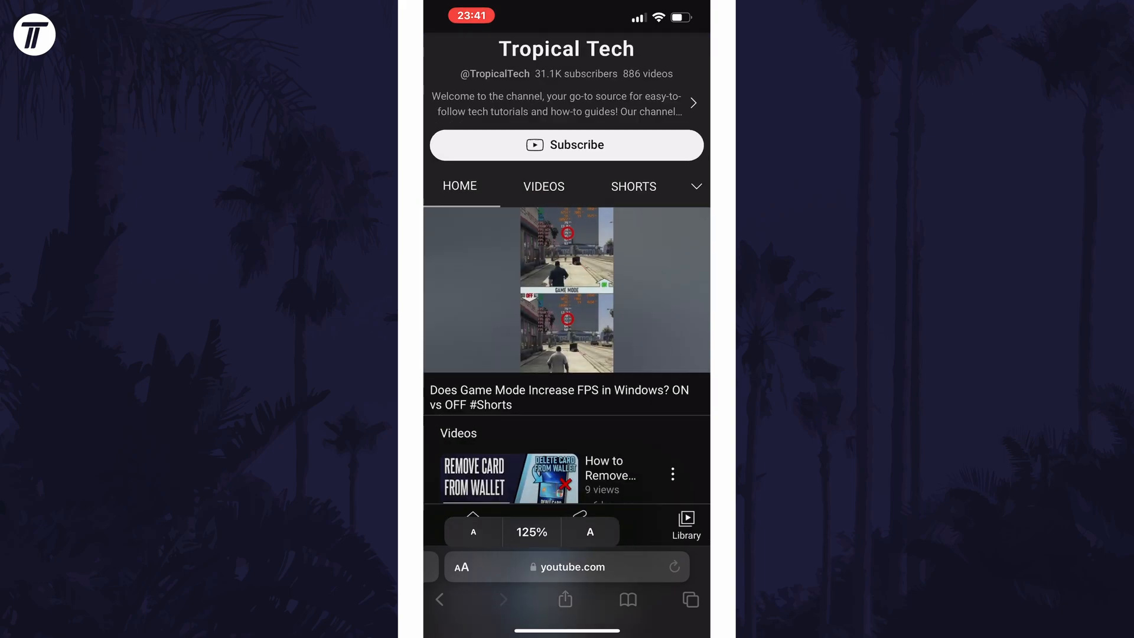
{"action": "left_click", "coordinate": [591, 531]}
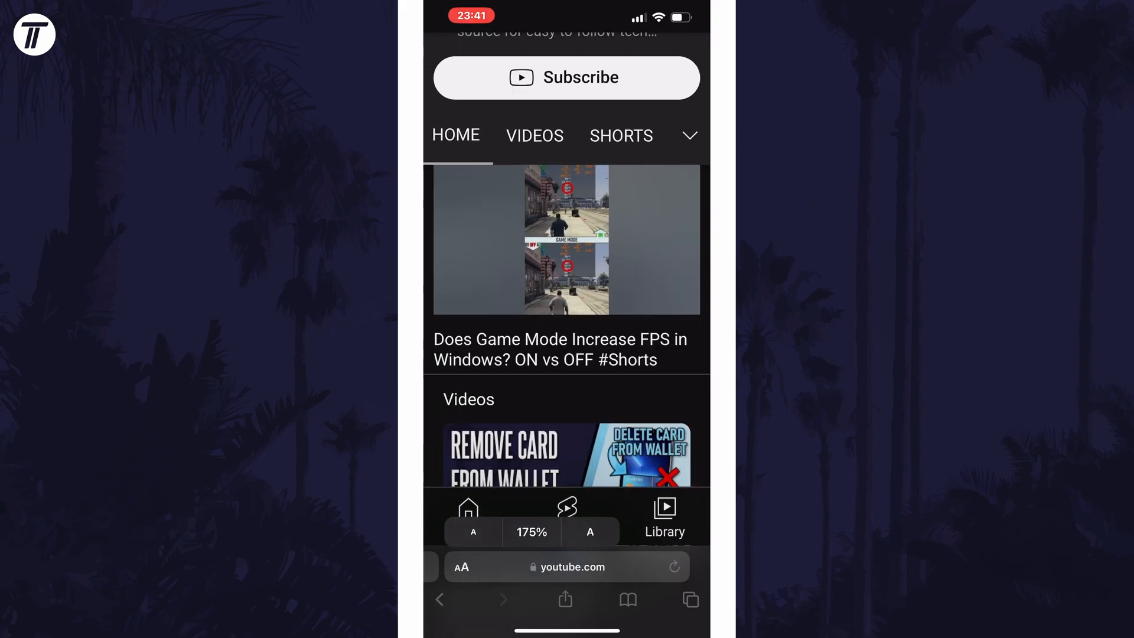
{"action": "left_click", "coordinate": [472, 533]}
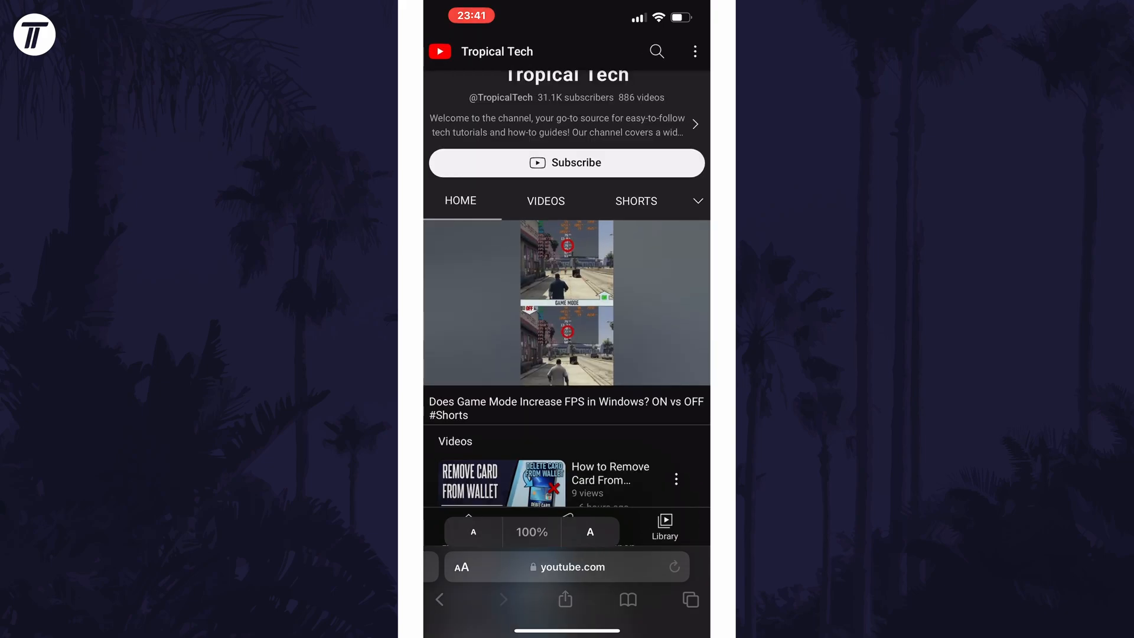
{"action": "left_click", "coordinate": [472, 531]}
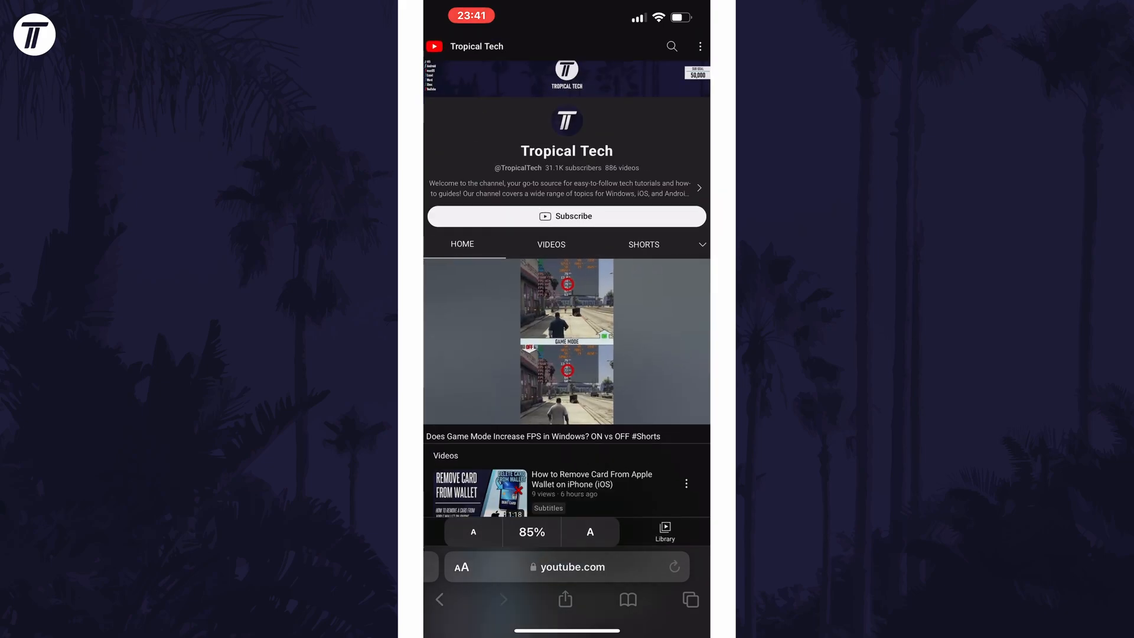
Step the zoom through 75%, 100%, 125% and 50%, then reset it to 100%
{"action": "left_click", "coordinate": [473, 531]}
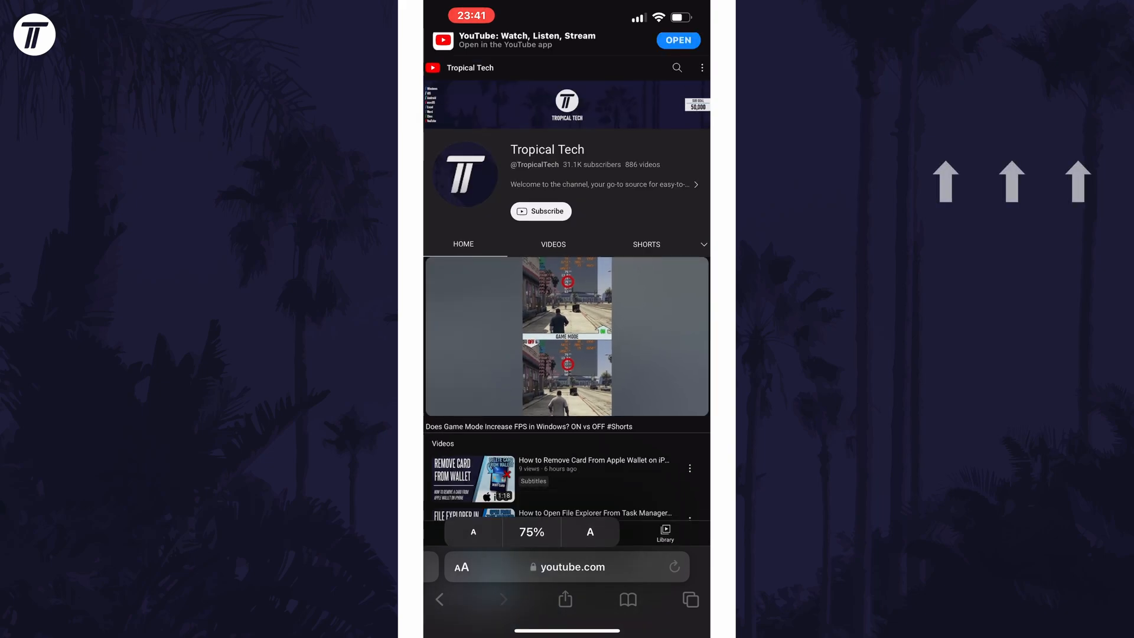
{"action": "left_click", "coordinate": [590, 531]}
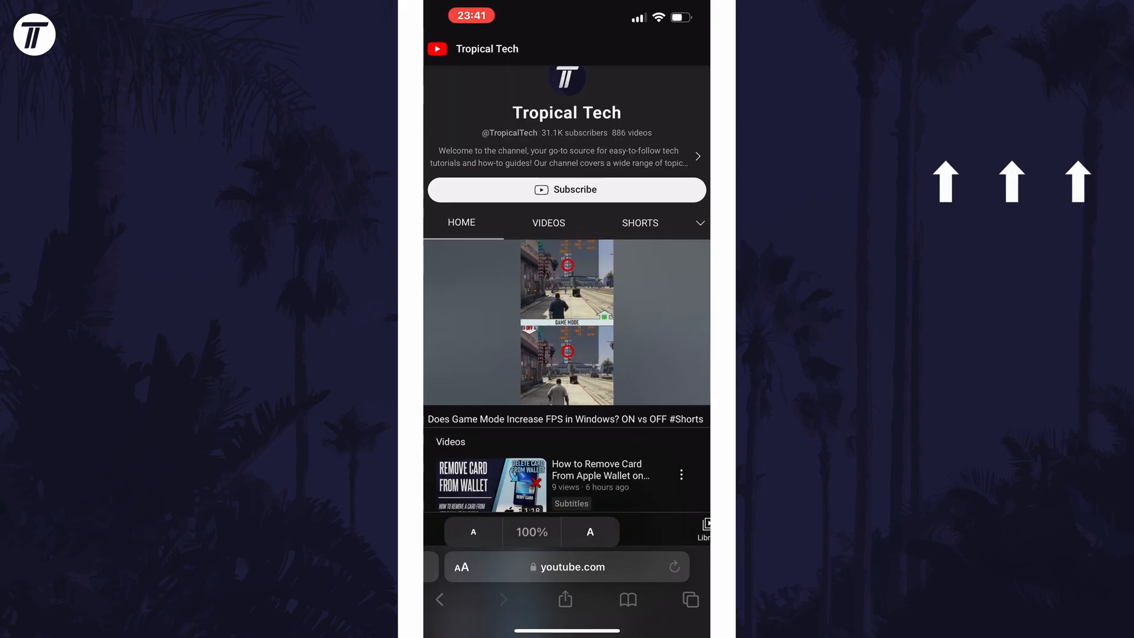
{"action": "left_click", "coordinate": [590, 532]}
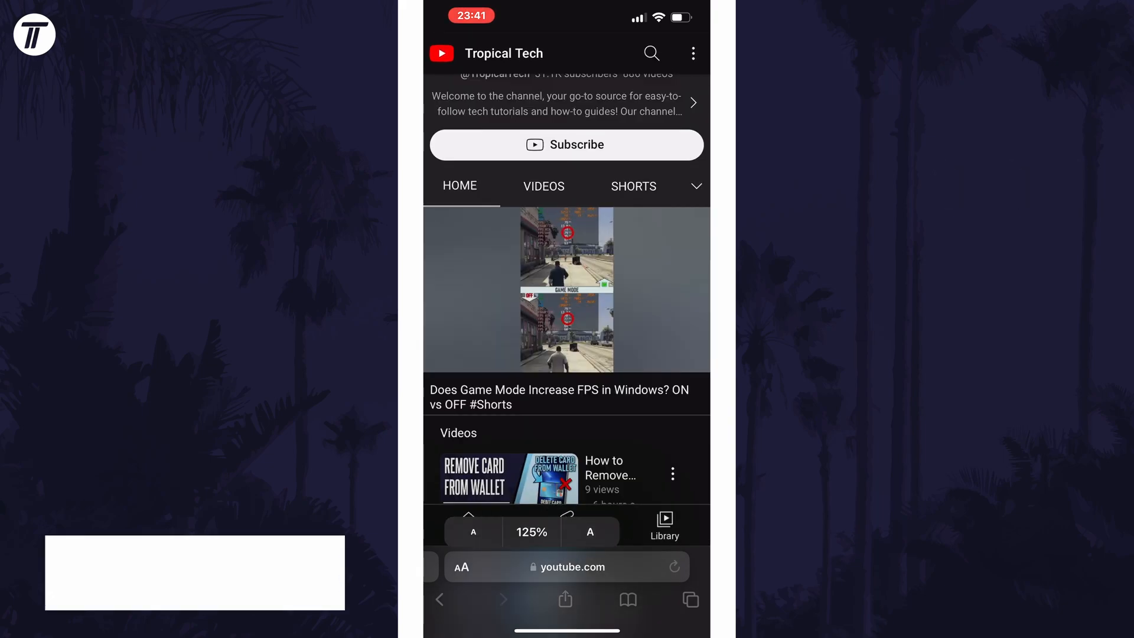
{"action": "left_click", "coordinate": [472, 531]}
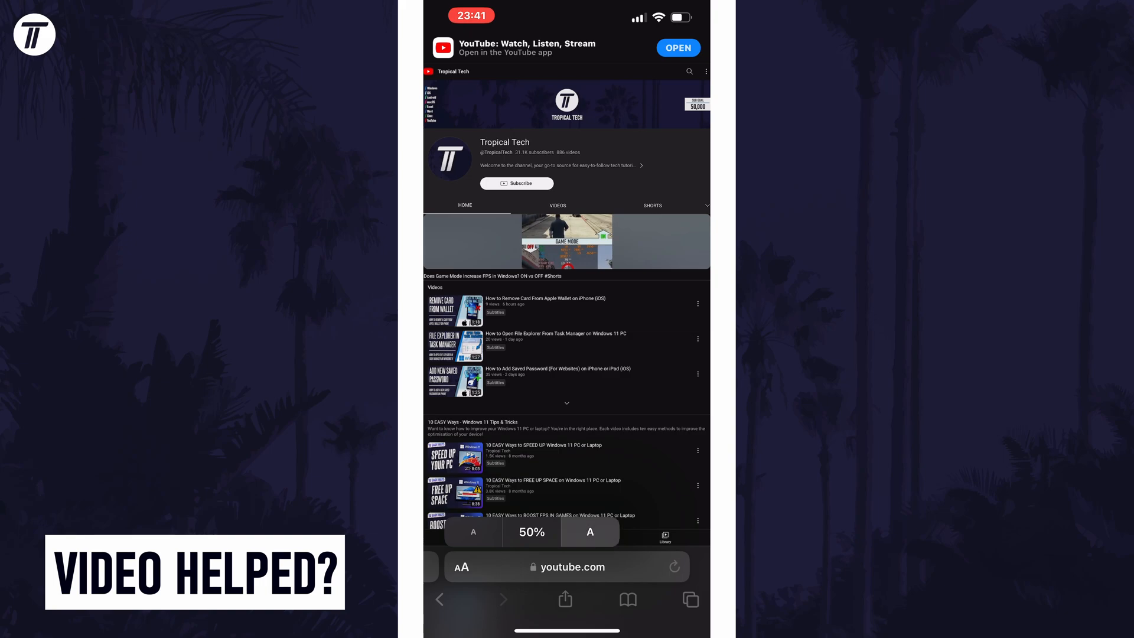
{"action": "left_click", "coordinate": [590, 533]}
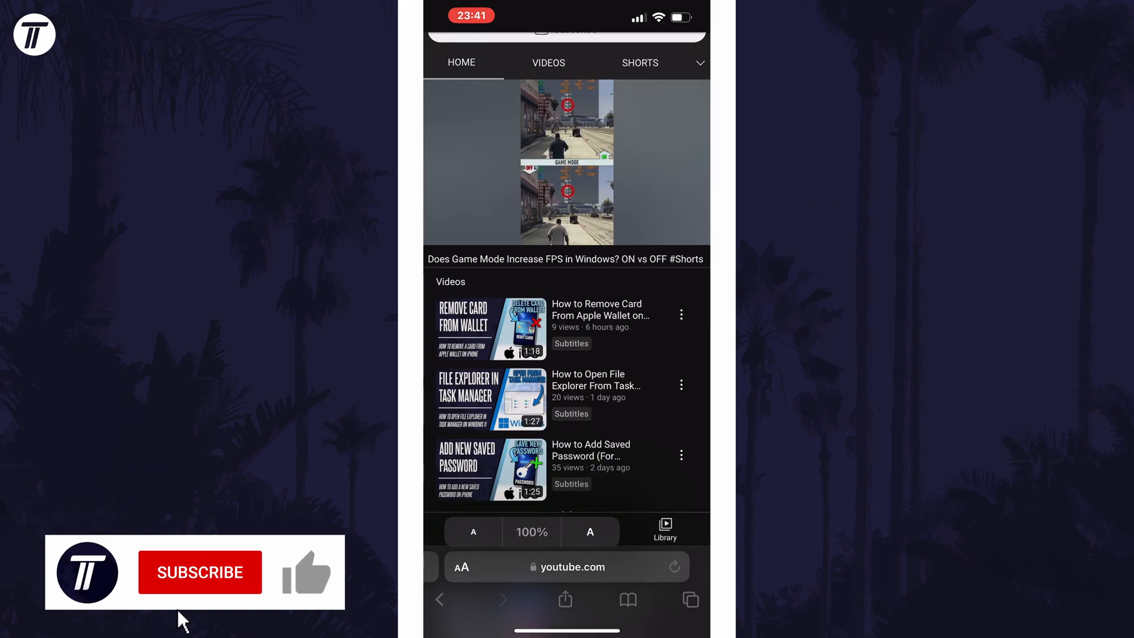